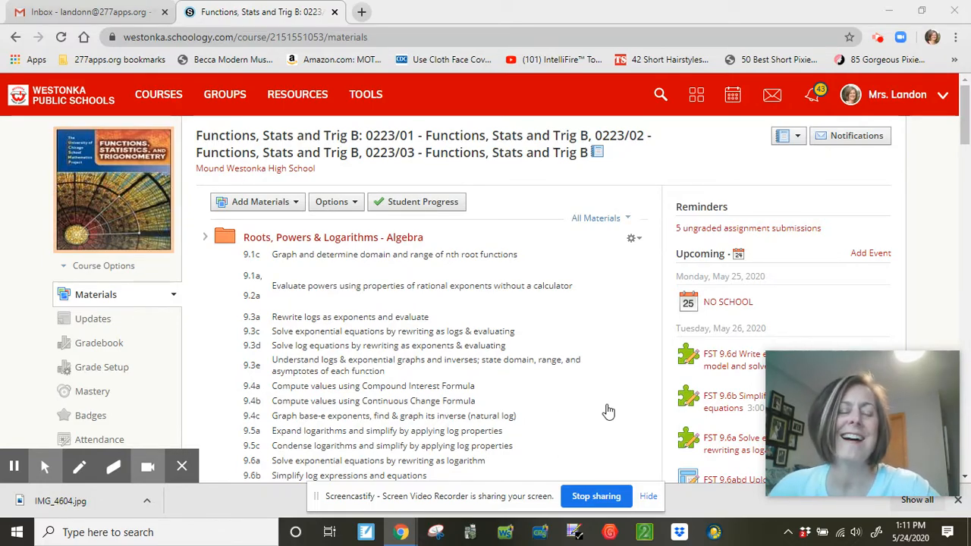
pyautogui.moveTo(615, 378)
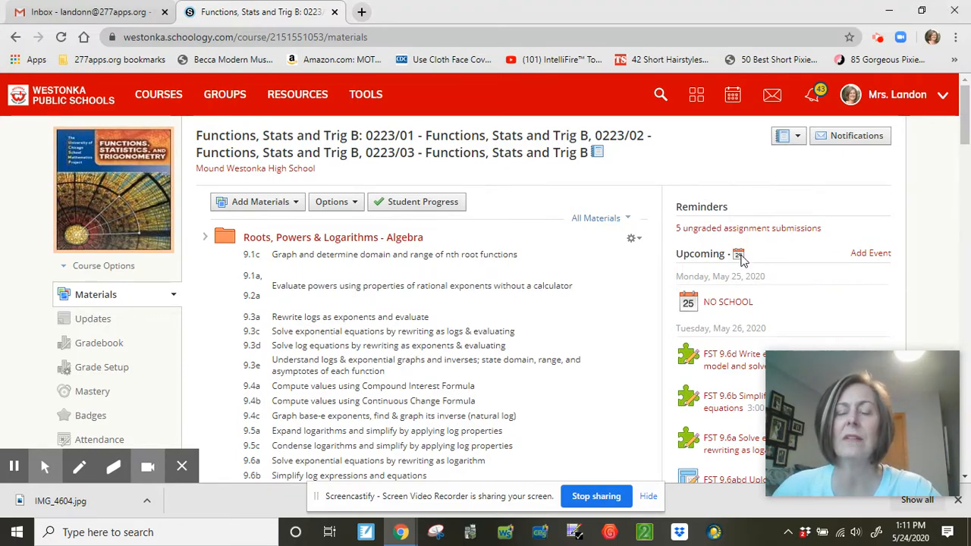
# Step: Open the course calendar to review this week's no-school day, assignments and quizzes
pyautogui.click(739, 254)
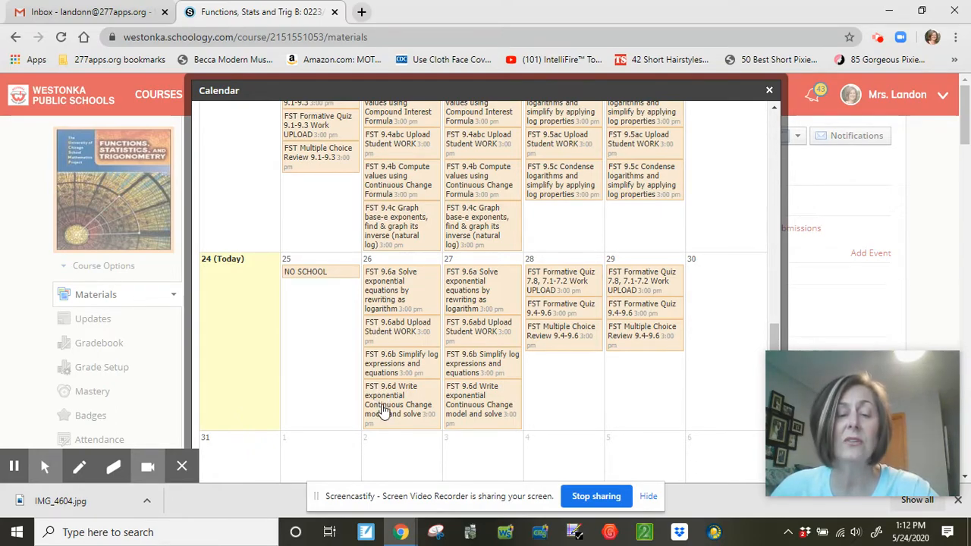
pyautogui.moveTo(402, 406)
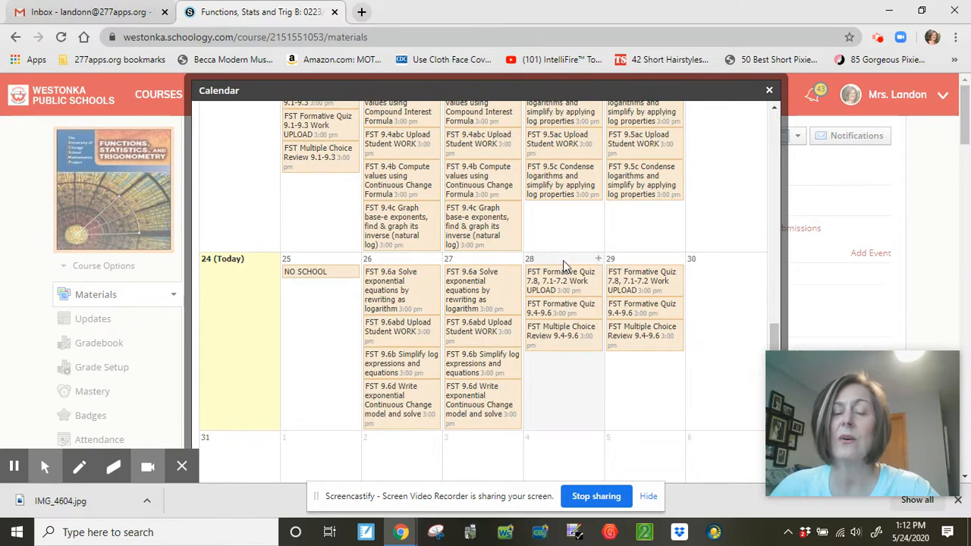
pyautogui.moveTo(559, 290)
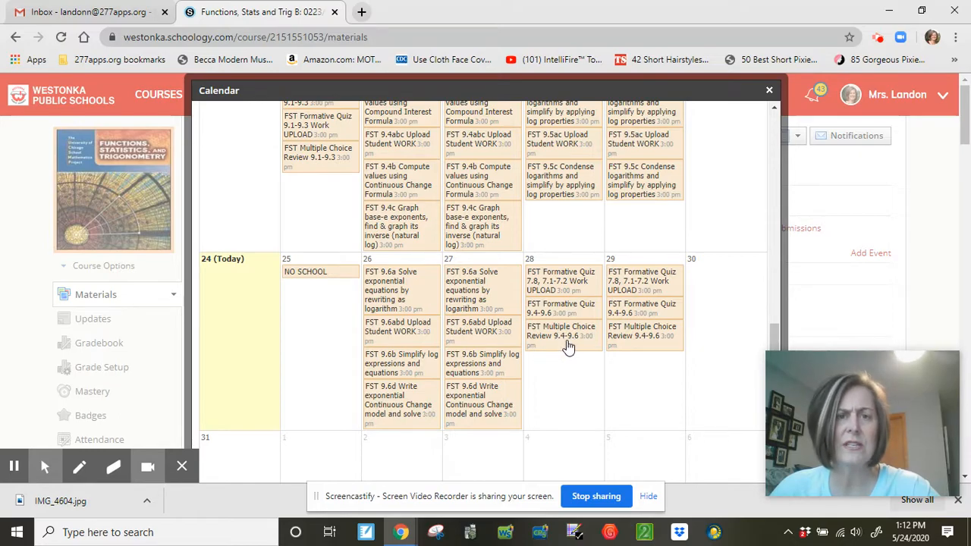
pyautogui.moveTo(563, 314)
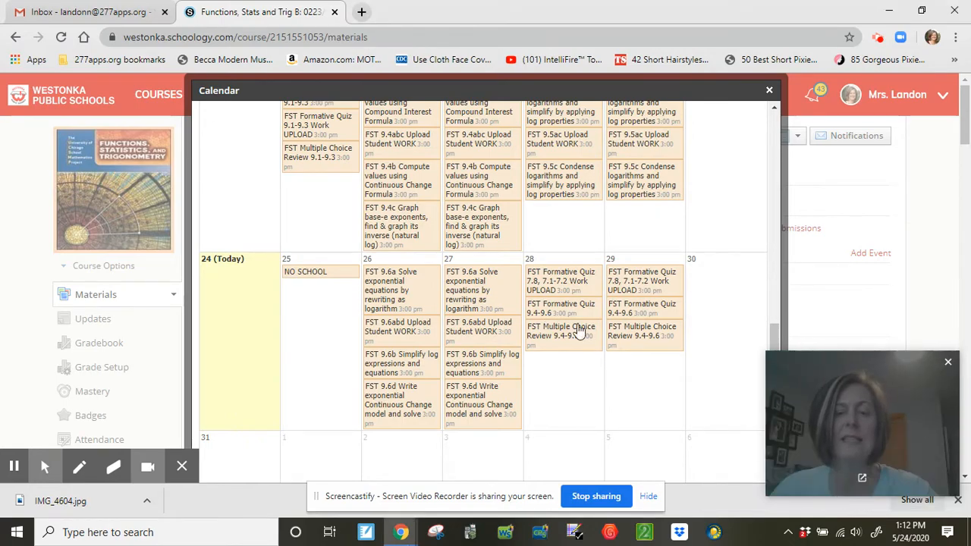
pyautogui.moveTo(552, 264)
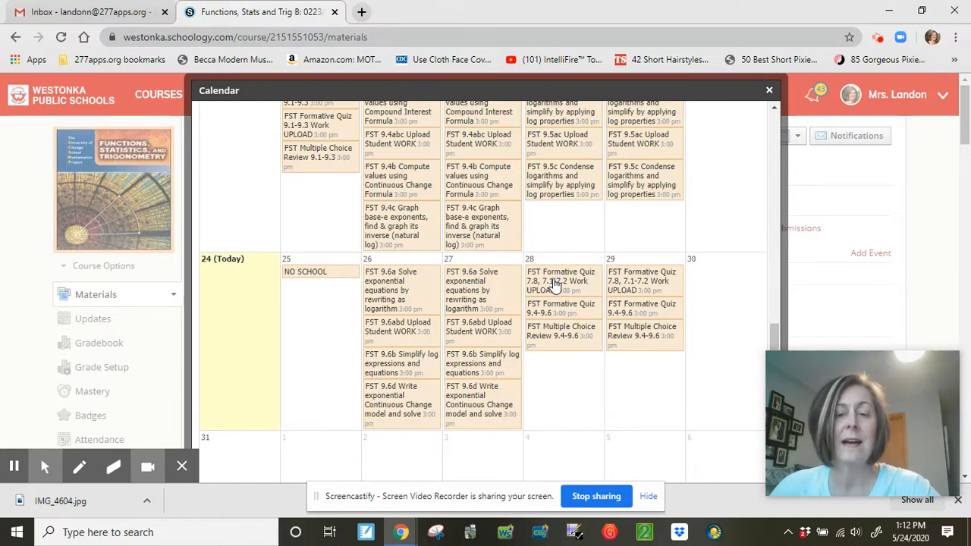
pyautogui.moveTo(554, 281)
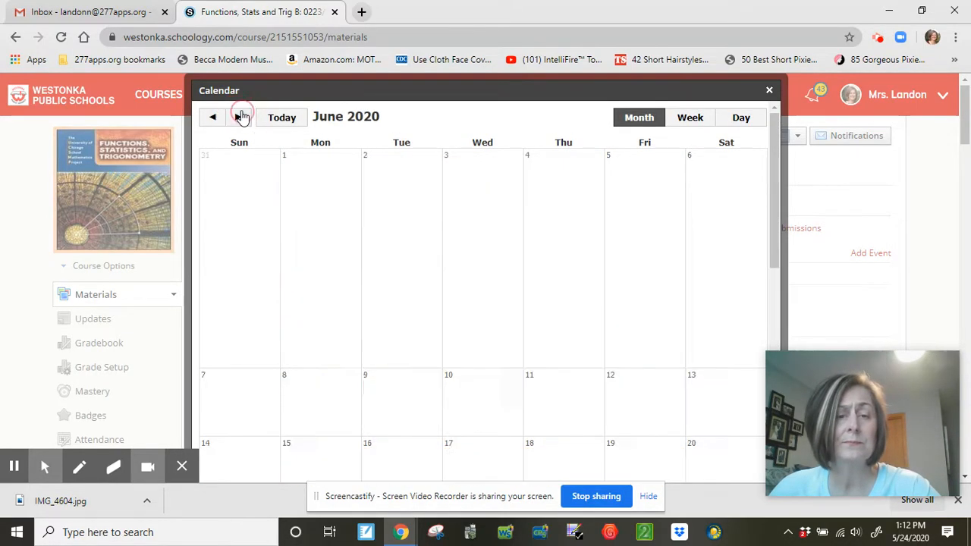
# Step: Advance the calendar to the empty June 2020, then close it to return to course materials
pyautogui.click(238, 117)
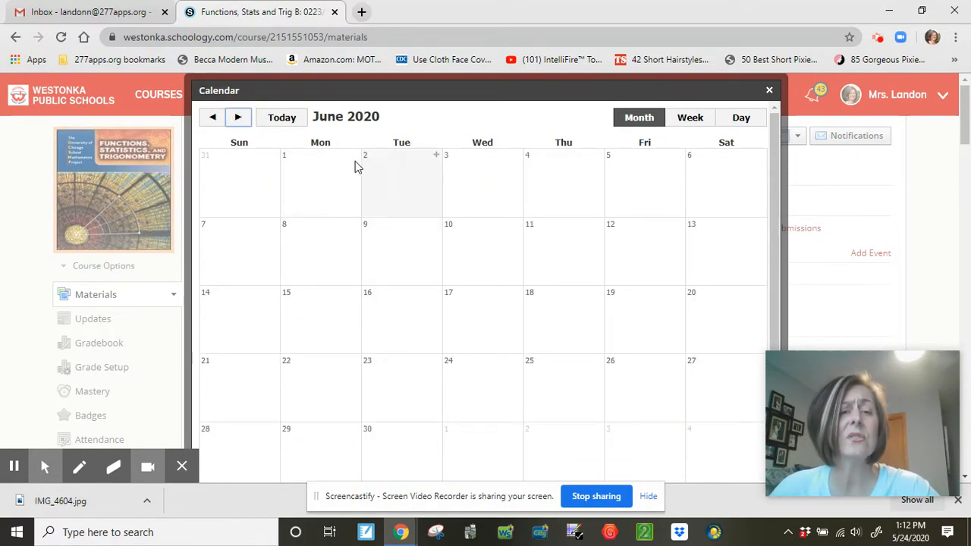
pyautogui.moveTo(322, 205)
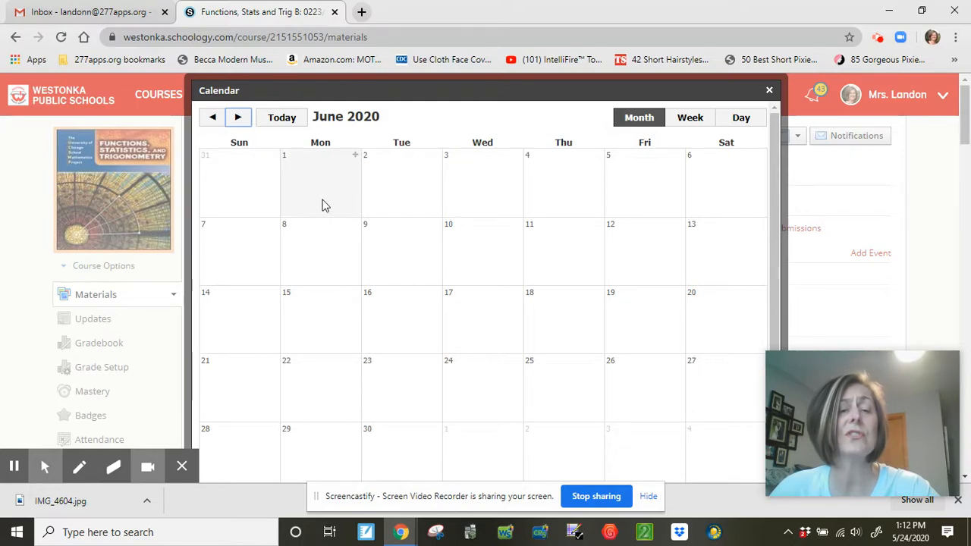
pyautogui.moveTo(330, 201)
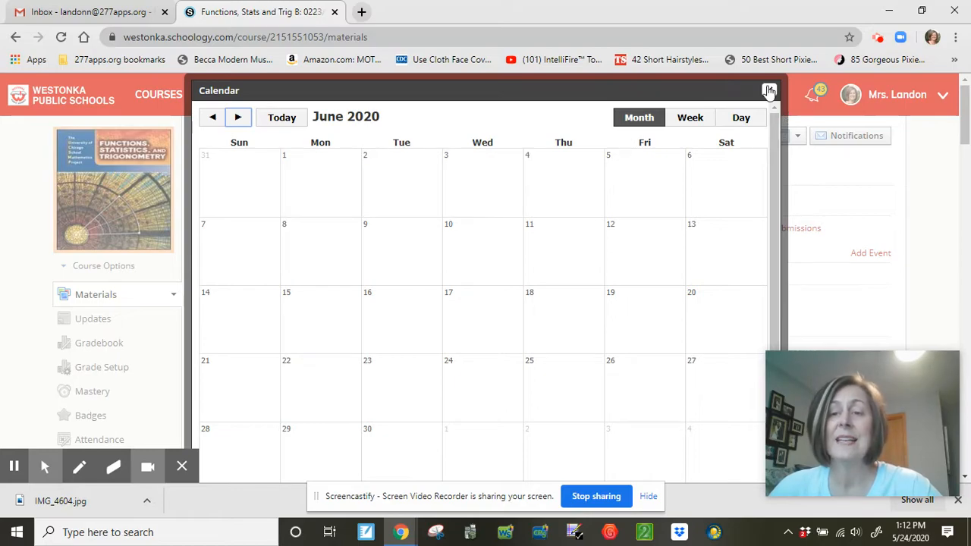
pyautogui.click(769, 90)
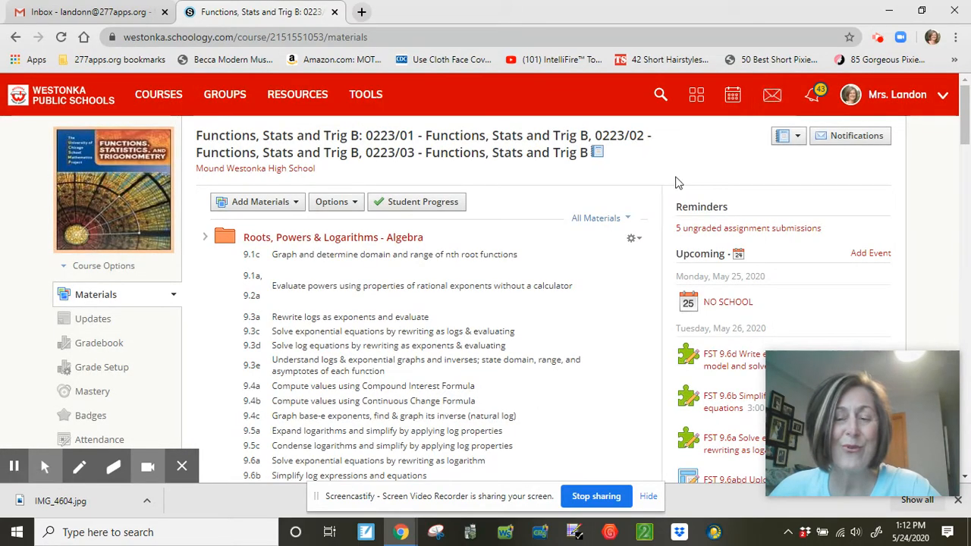